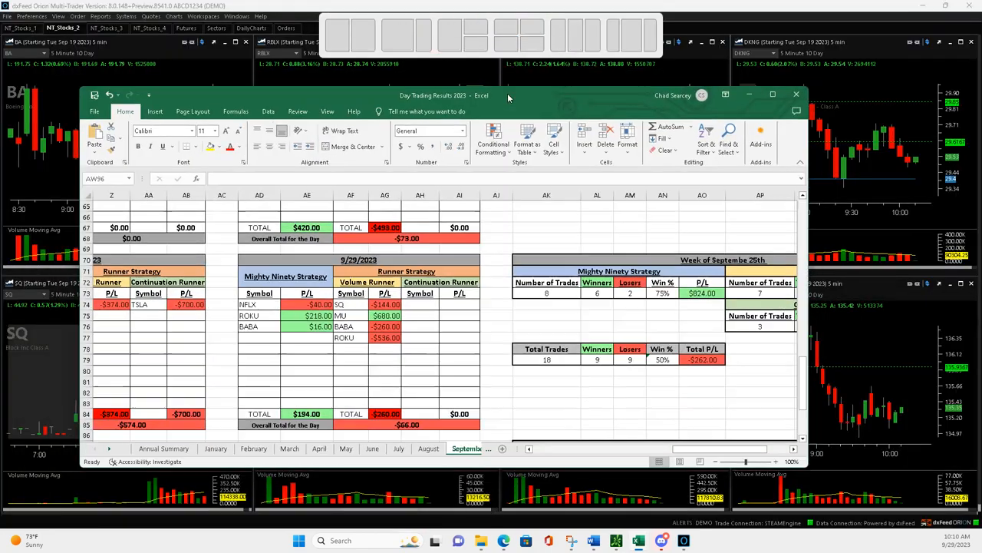
- Maximize the Day Trading Results 2023 window, showing the September sheet full screen
{"action": "left_click", "coordinate": [772, 94]}
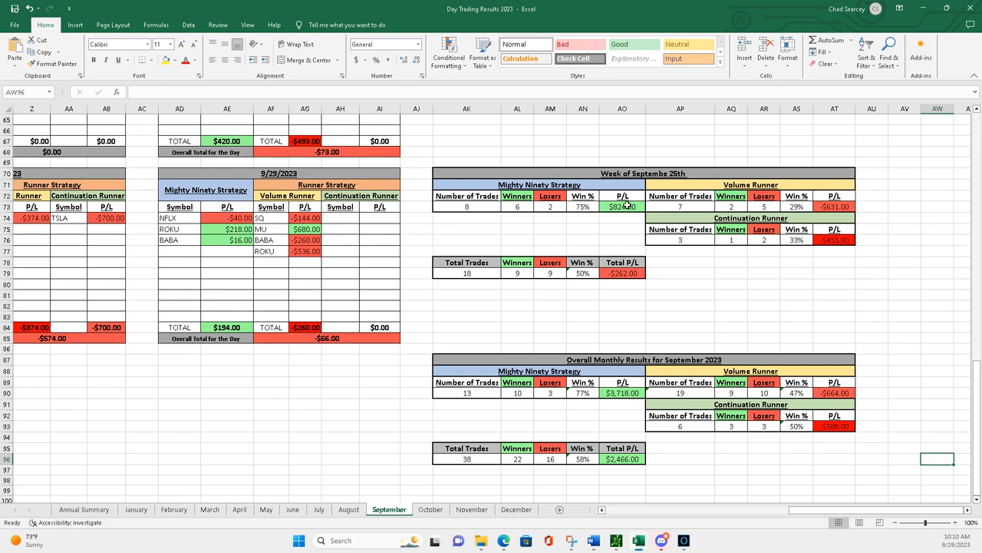
{"action": "left_click", "coordinate": [623, 206]}
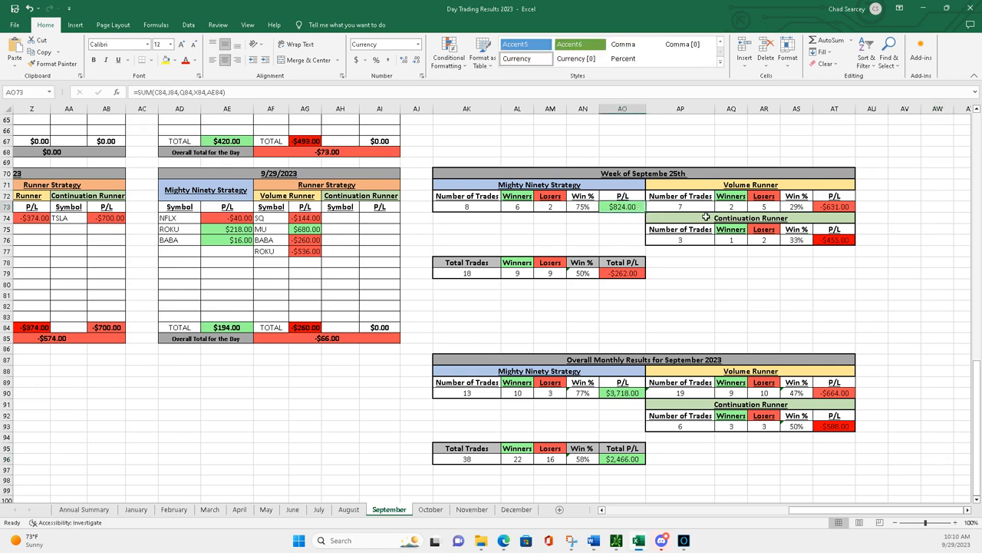
{"action": "mouse_move", "coordinate": [679, 209]}
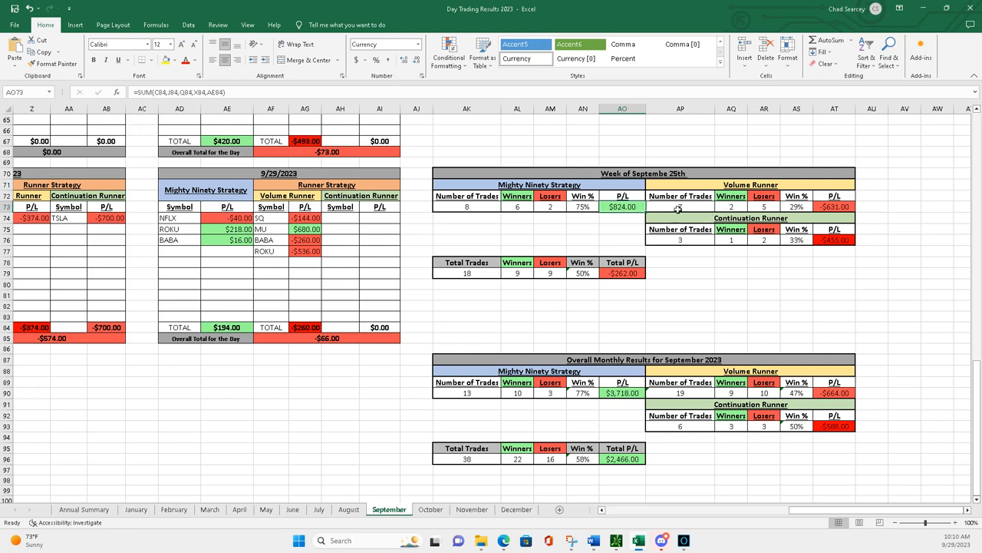
{"action": "left_click", "coordinate": [680, 206]}
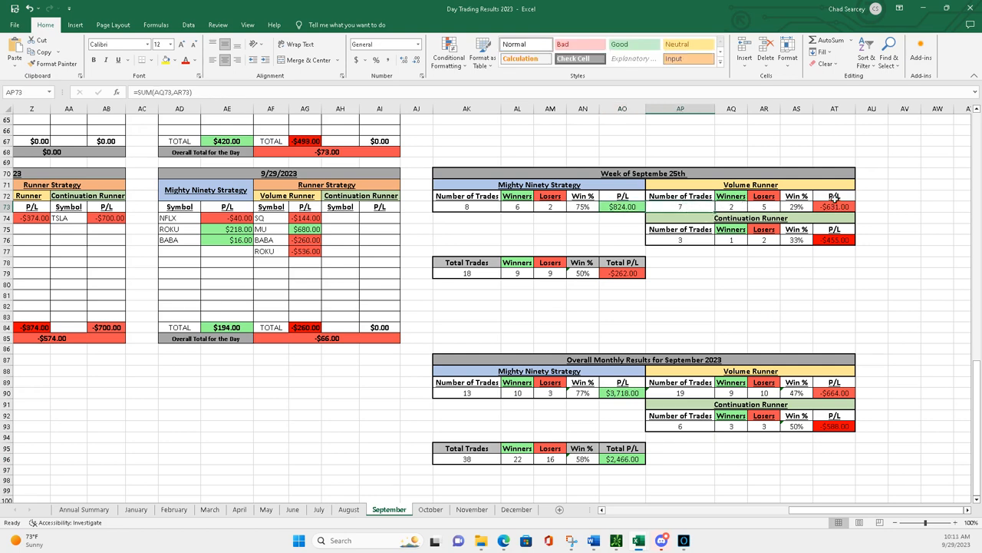
{"action": "left_click", "coordinate": [623, 273]}
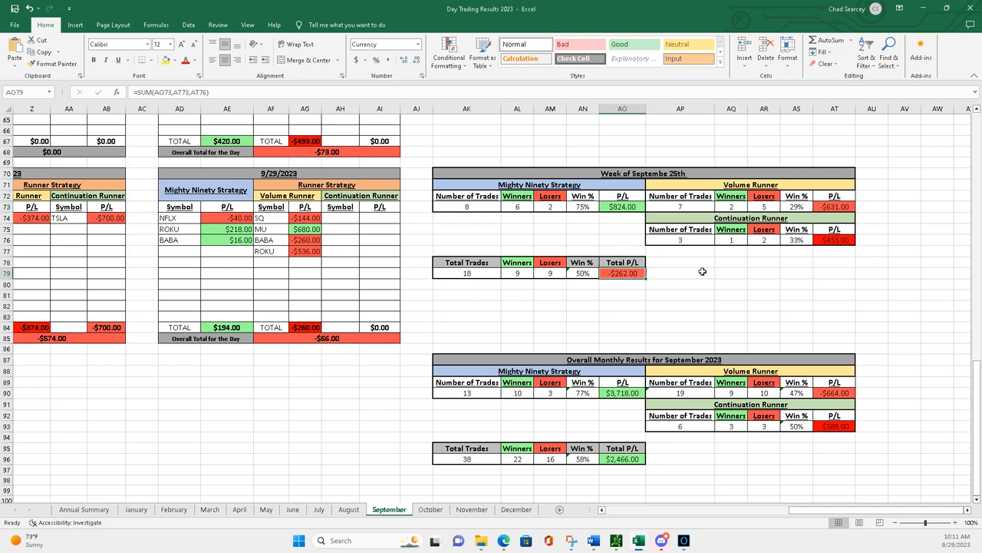
{"action": "mouse_move", "coordinate": [732, 238]}
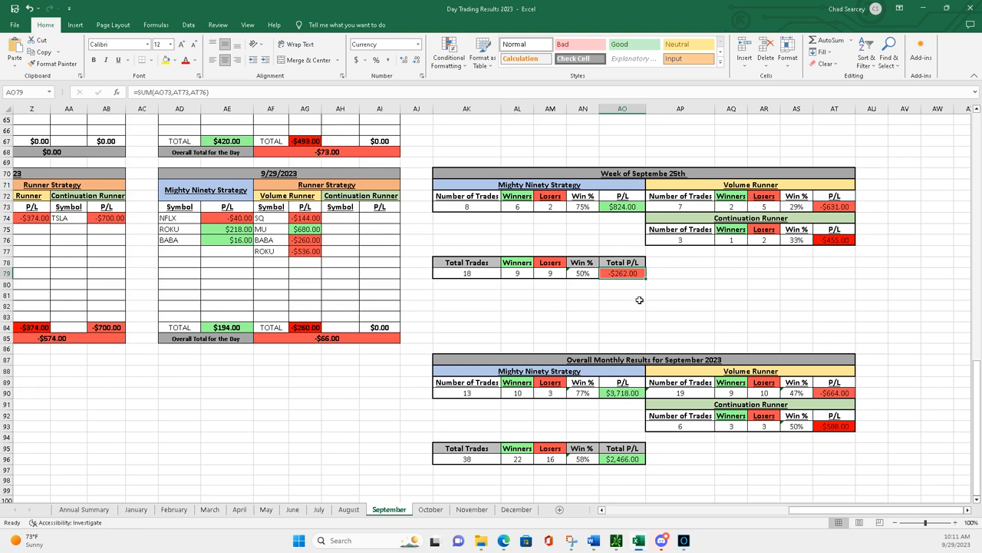
{"action": "mouse_move", "coordinate": [647, 278]}
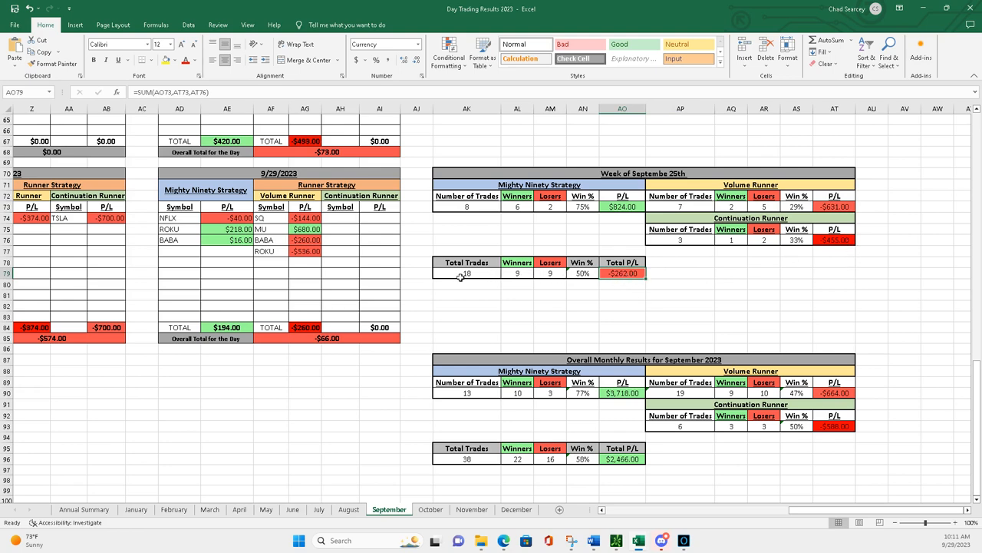
{"action": "left_click", "coordinate": [583, 272]}
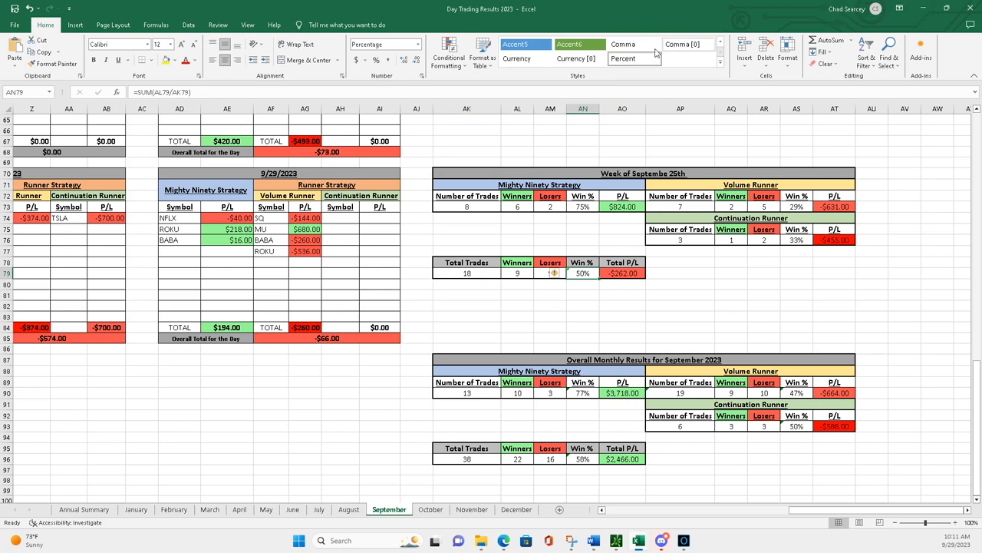
{"action": "scroll", "scroll_direction": "down", "scroll_amount": 3}
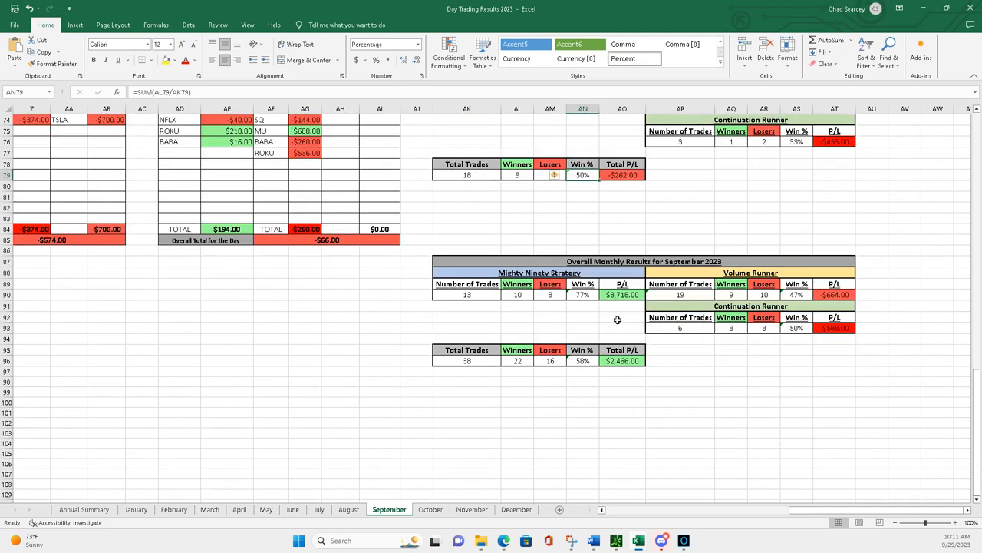
{"action": "scroll", "scroll_direction": "down", "scroll_amount": 3}
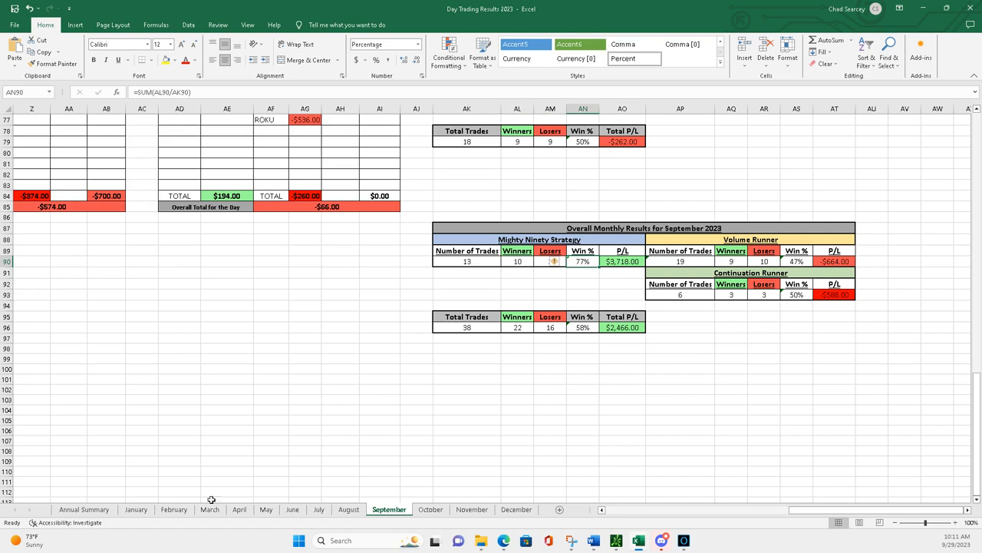
{"action": "left_click", "coordinate": [83, 509]}
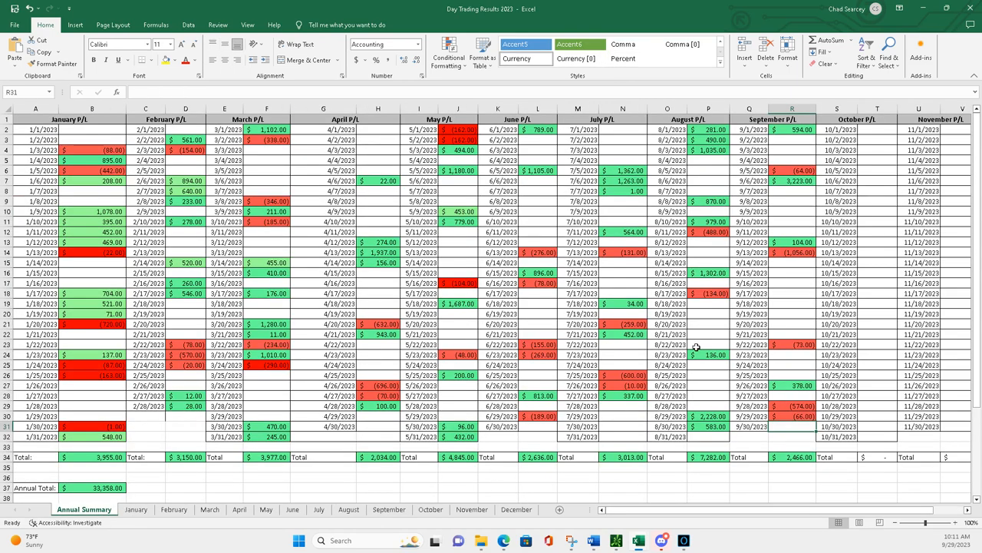
{"action": "left_click", "coordinate": [792, 180]}
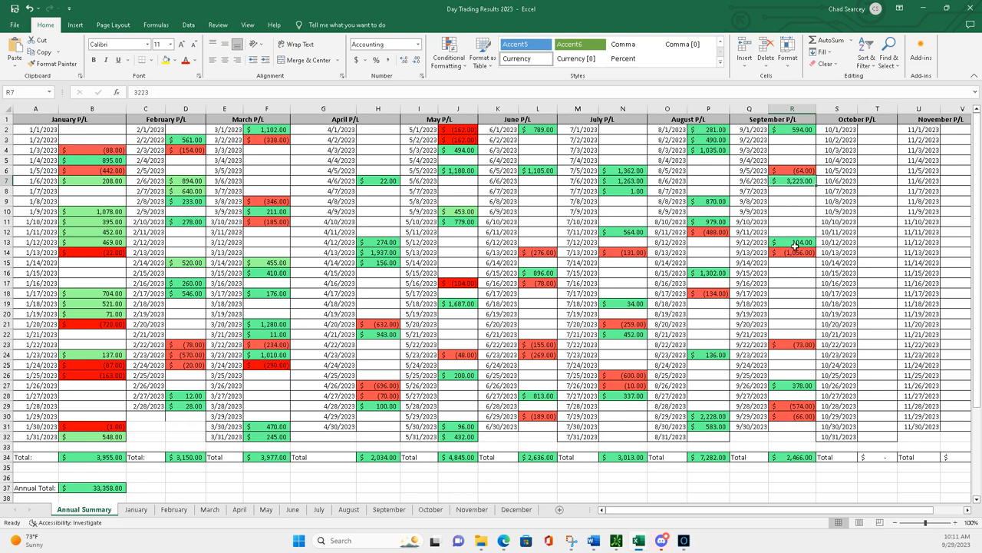
{"action": "mouse_move", "coordinate": [787, 350]}
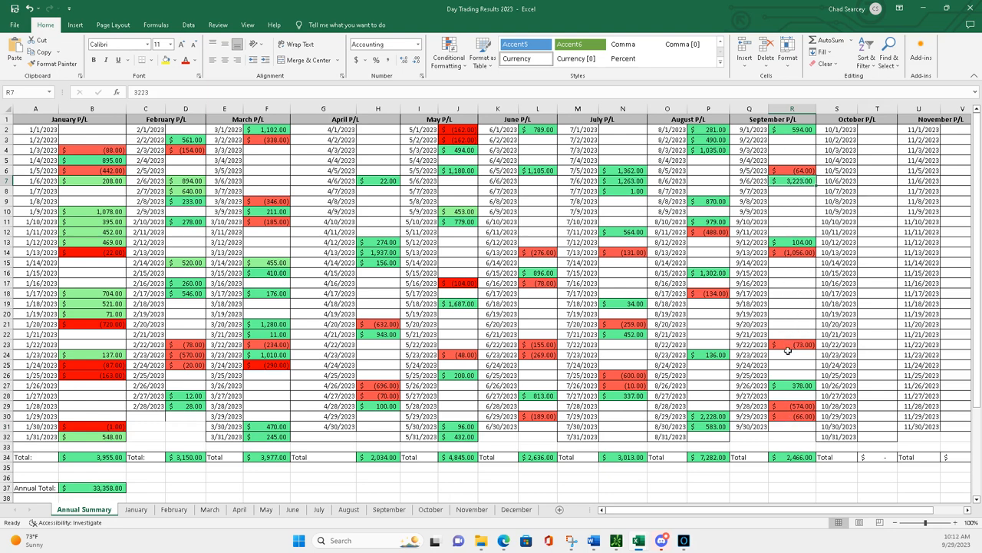
{"action": "mouse_move", "coordinate": [784, 303]}
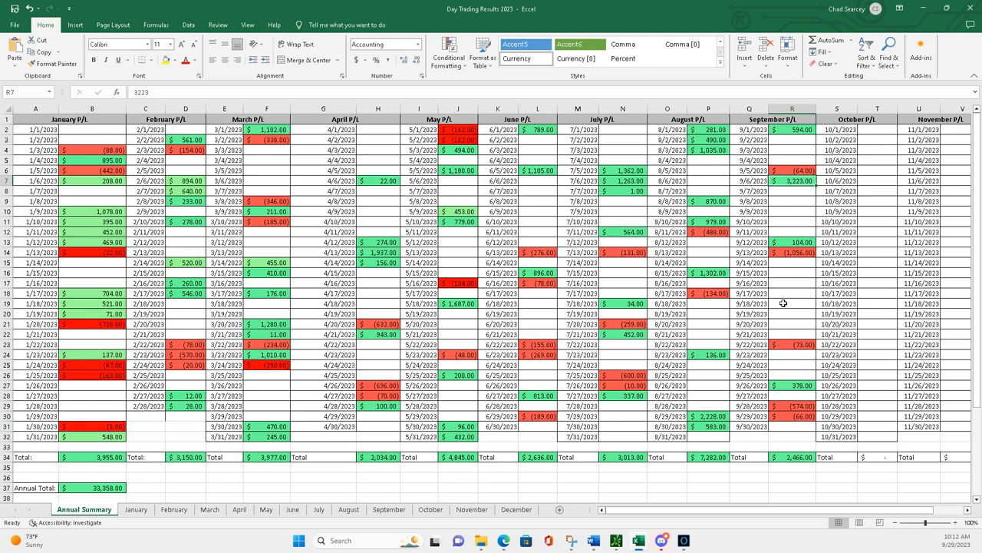
{"action": "mouse_move", "coordinate": [795, 303]}
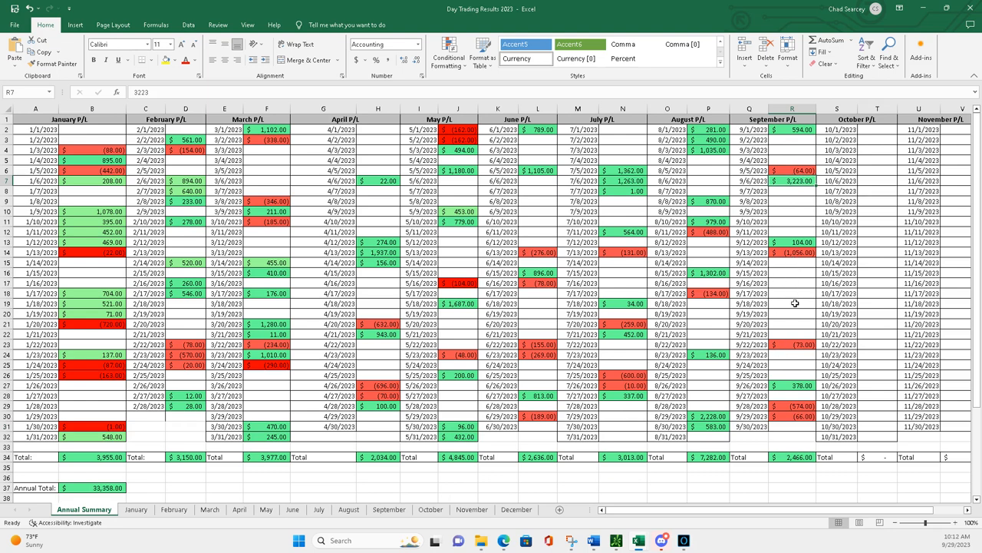
{"action": "left_click", "coordinate": [791, 457]}
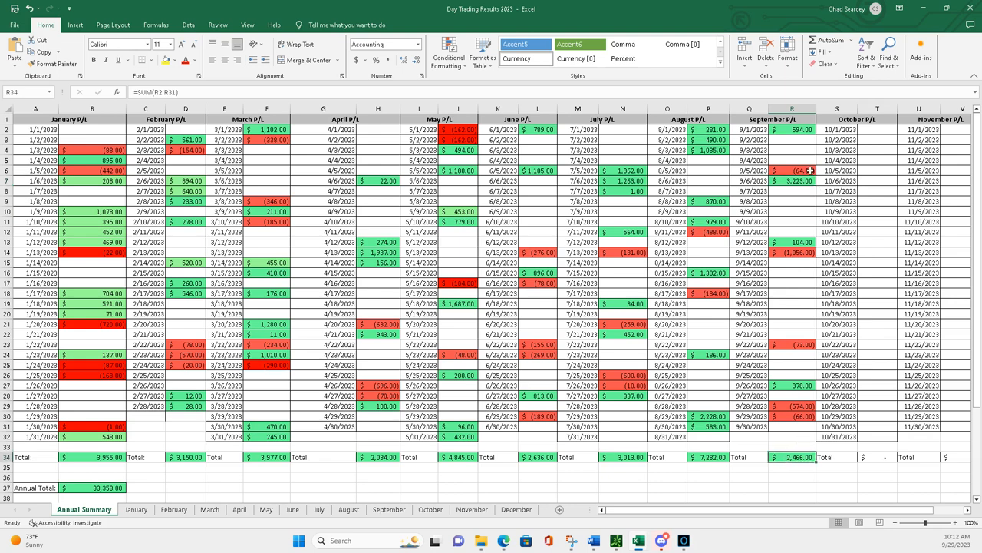
{"action": "mouse_move", "coordinate": [813, 161]}
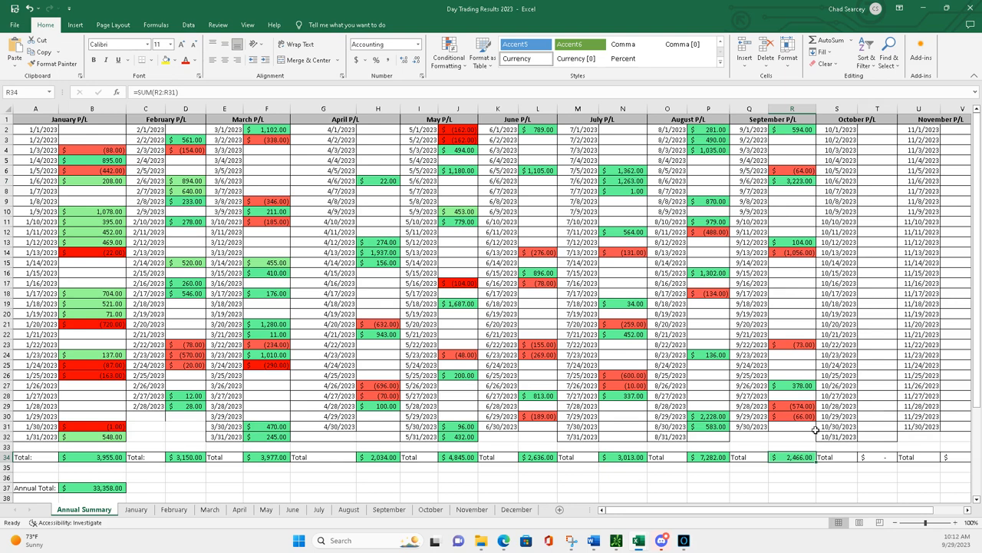
{"action": "mouse_move", "coordinate": [807, 462]}
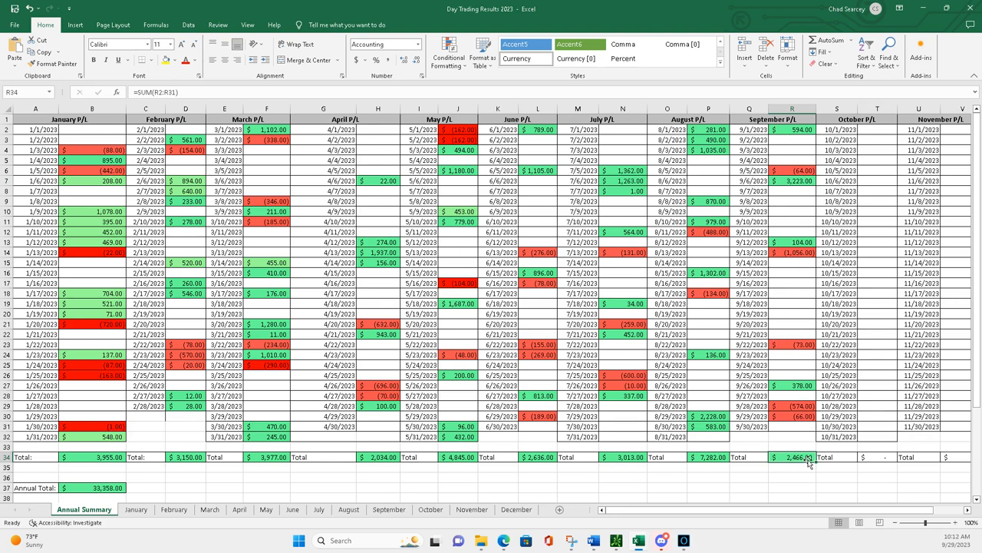
{"action": "mouse_move", "coordinate": [804, 454]}
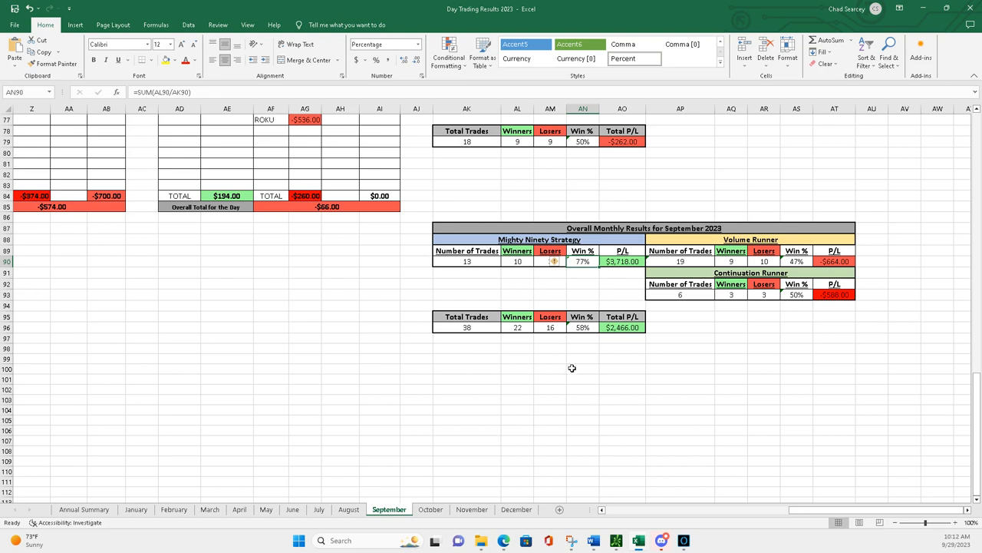
{"action": "mouse_move", "coordinate": [610, 296]}
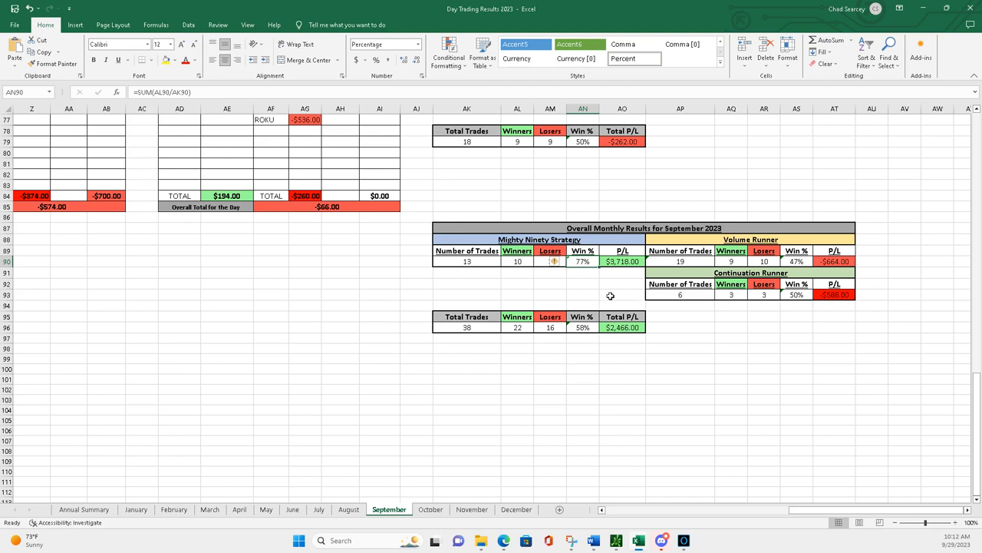